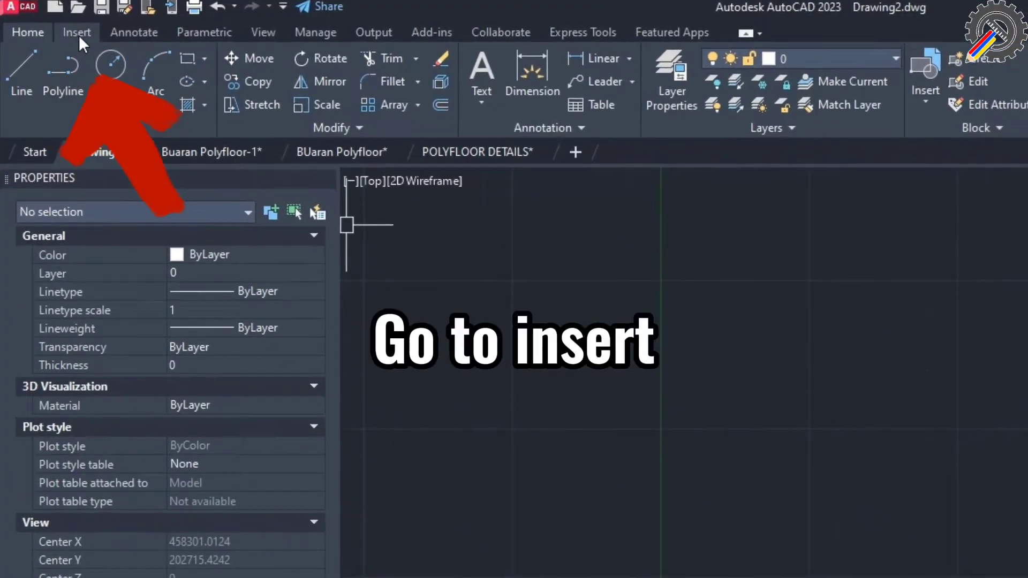
Start PDF Import from the Insert tab's PDF Import dropdown.
click(76, 32)
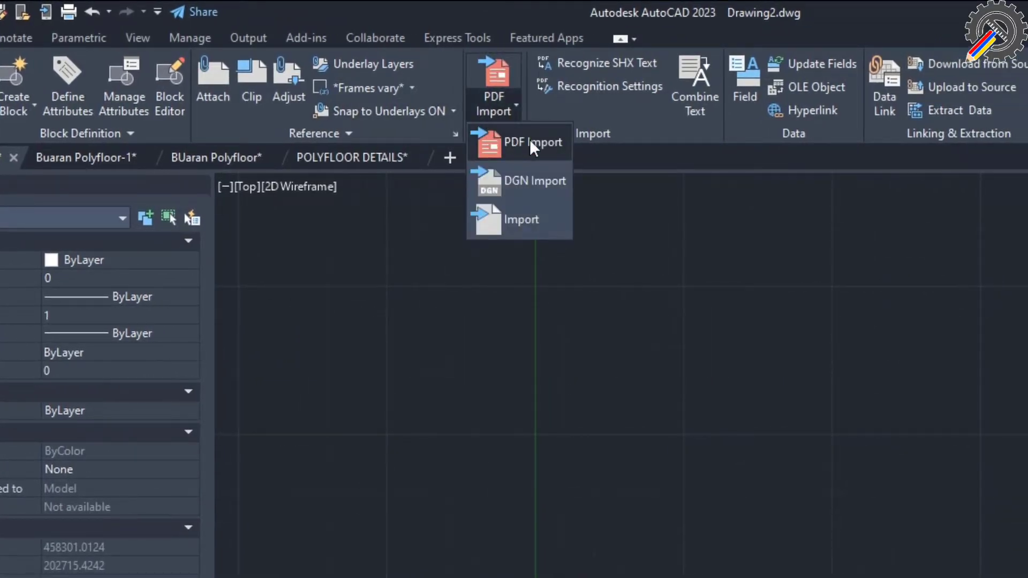
click(533, 142)
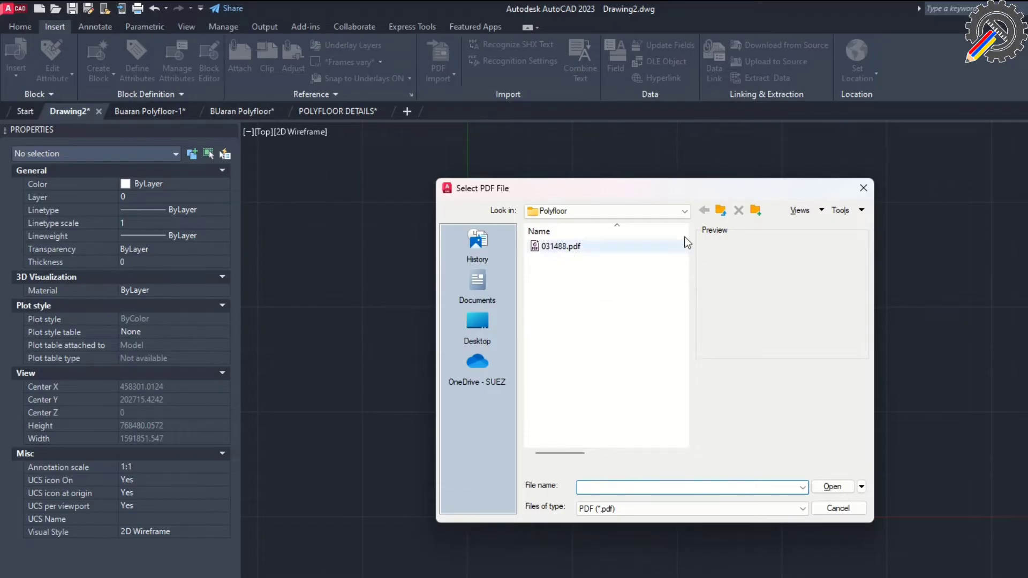
Select and open 031488.pdf in the Select PDF File dialog.
click(684, 211)
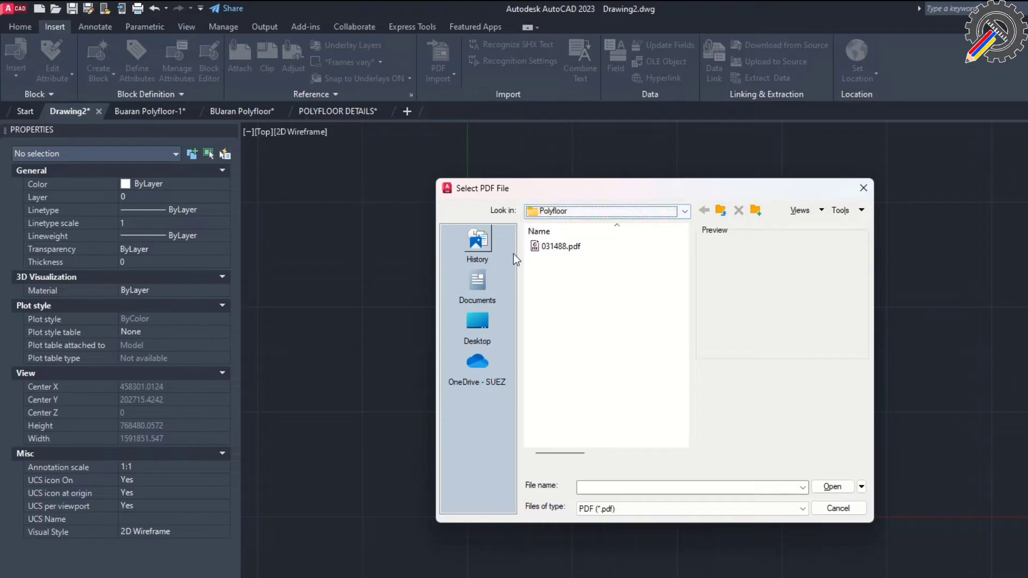
click(561, 246)
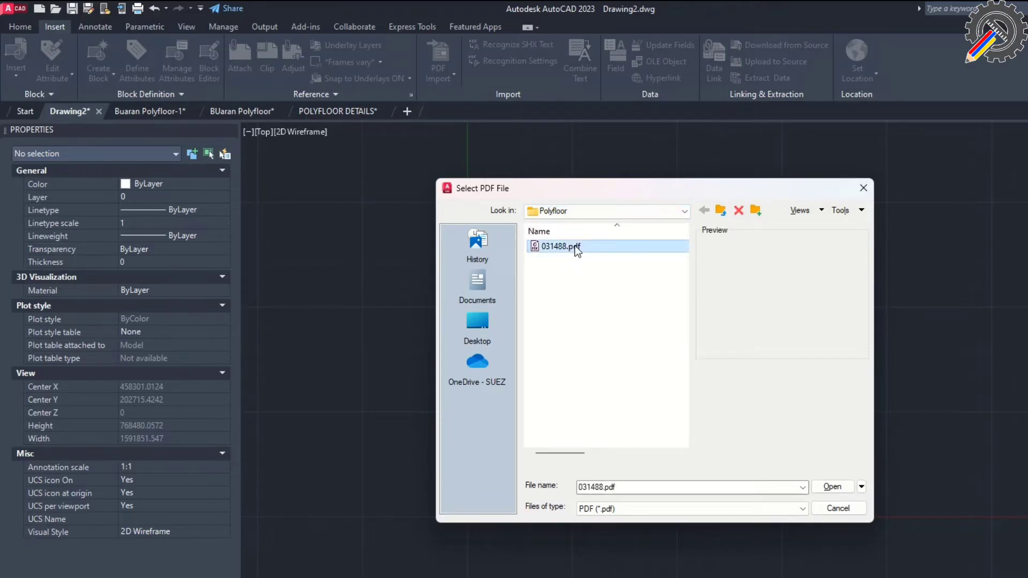
click(561, 246)
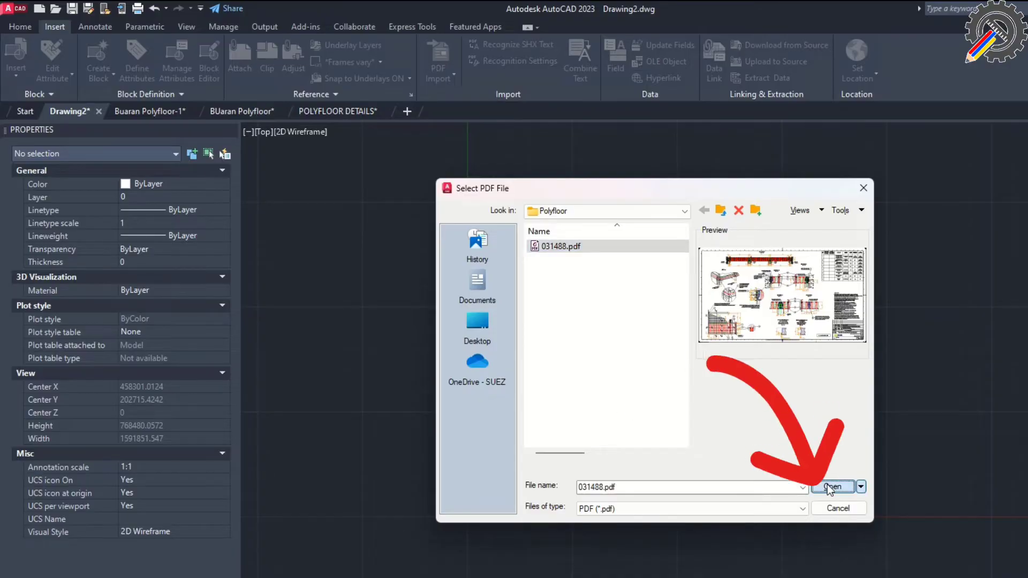
click(831, 487)
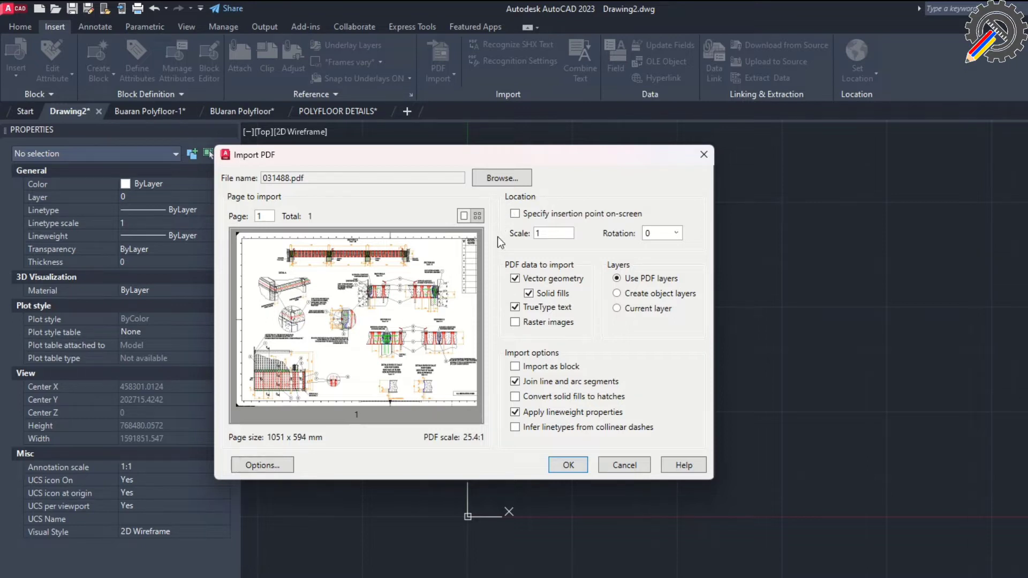
mouse_move(659, 201)
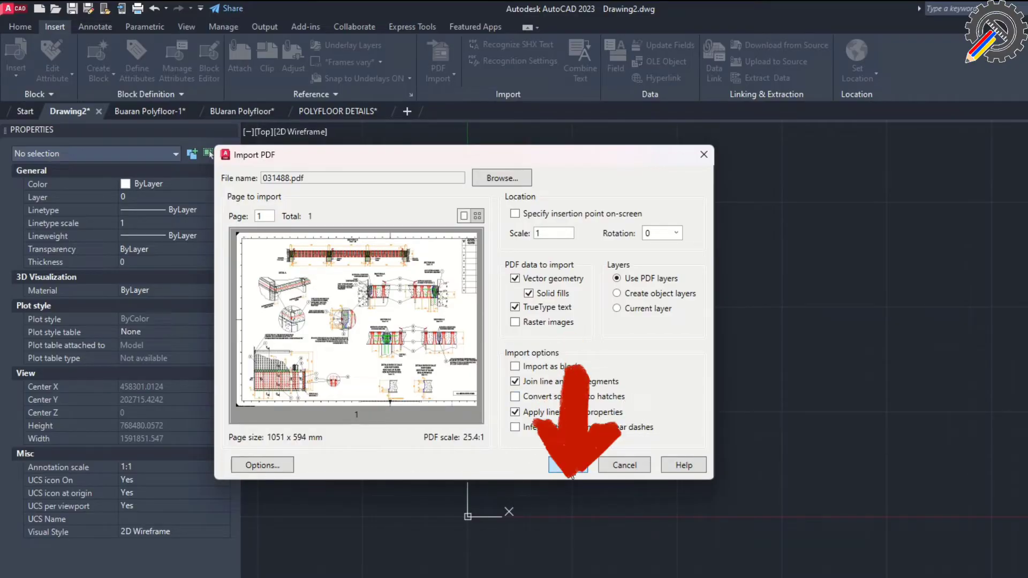
Accept the Import PDF settings with vector geometry, solid fills and TrueType text.
click(567, 464)
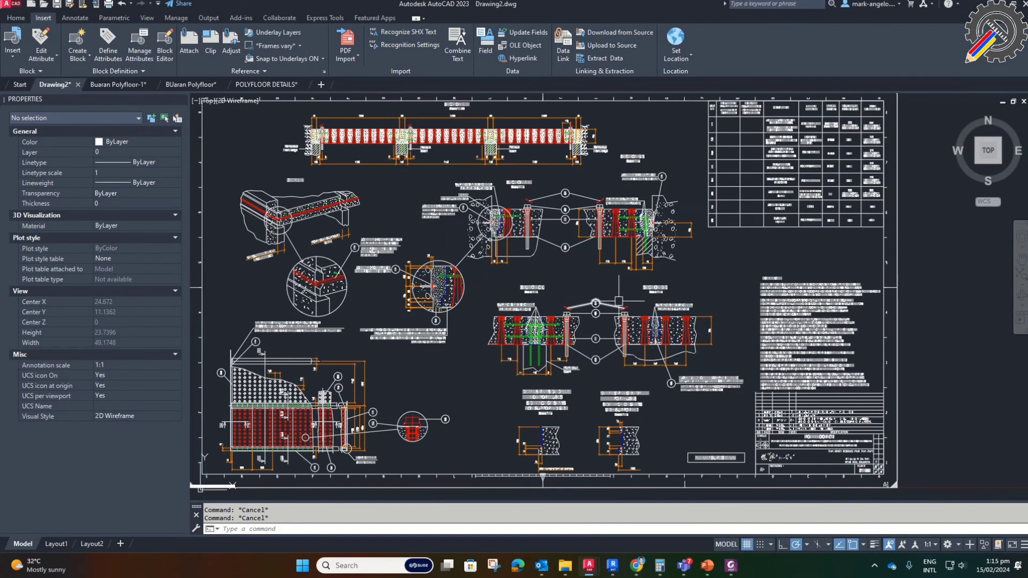
Zoom out to view the whole imported 031488 sheet with its title block.
scroll(down, 3)
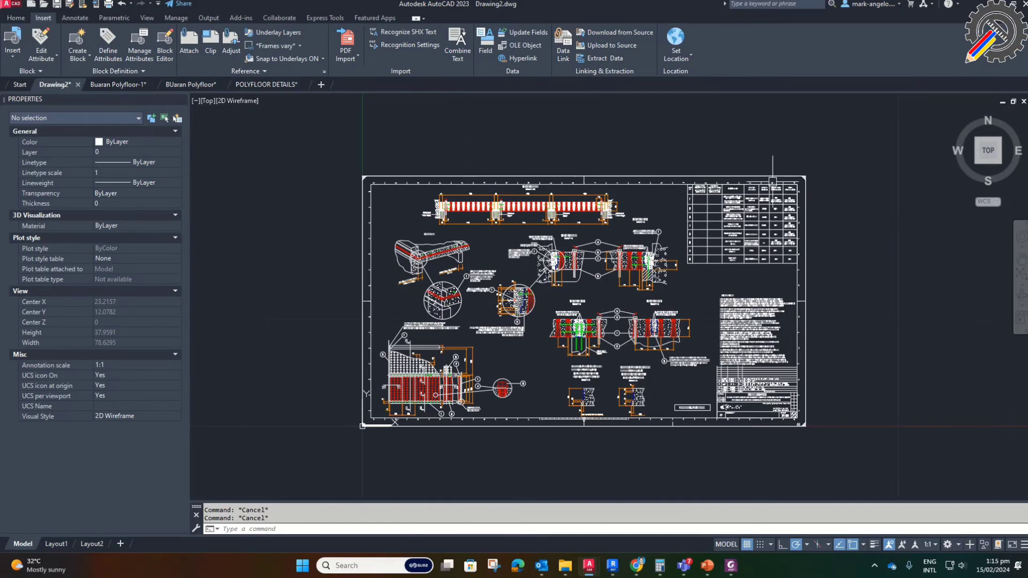
mouse_move(782, 362)
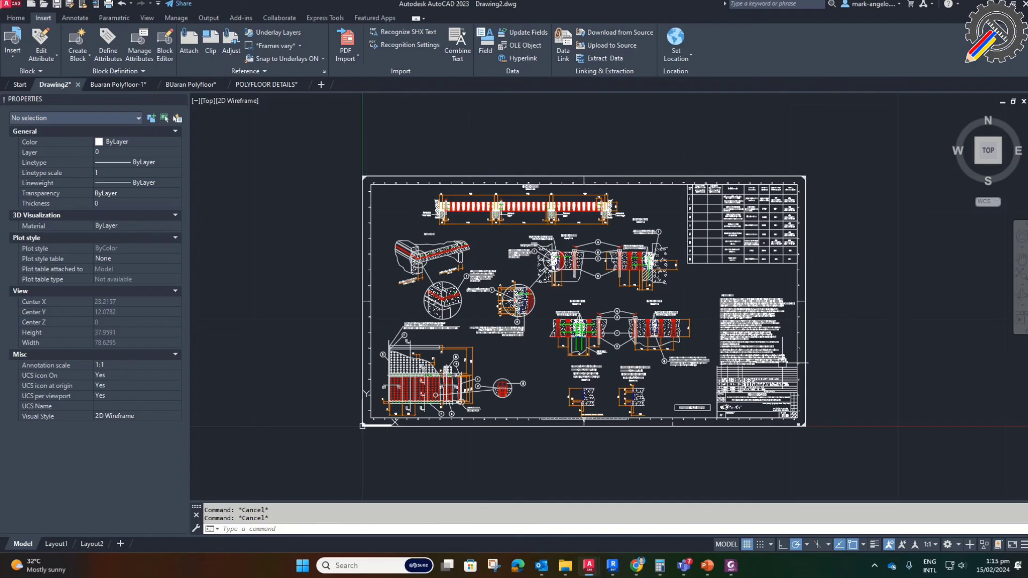